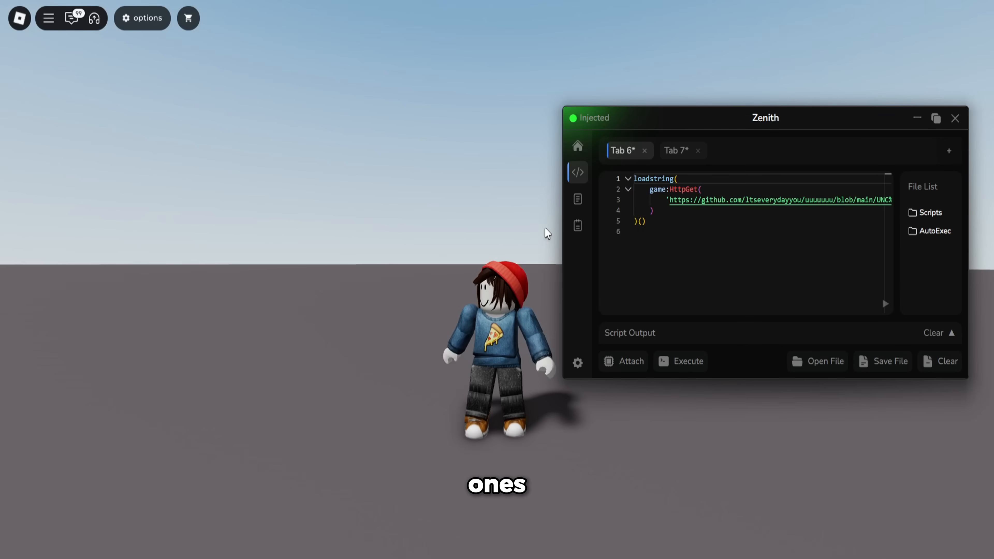
Execute the UNC test script, review its mostly-passing console results, and dismiss the console
{"action": "left_click_drag", "start_coordinate": [765, 118], "coordinate": [648, 118]}
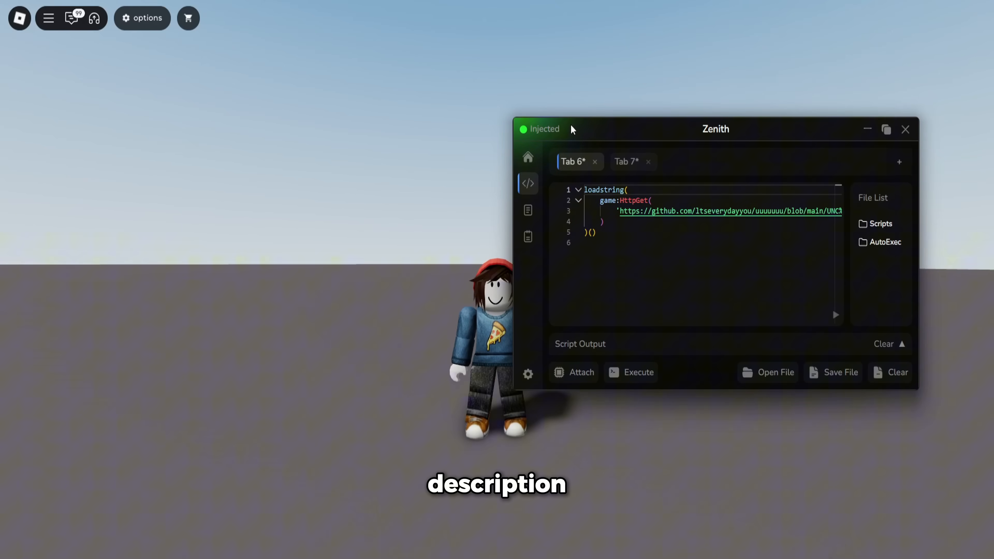
{"action": "left_click", "coordinate": [906, 129]}
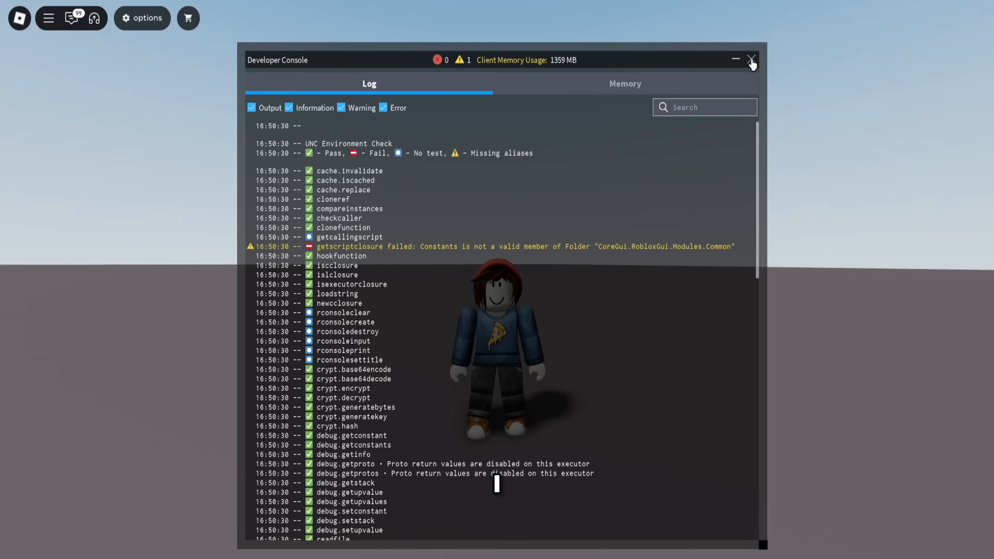
{"action": "left_click", "coordinate": [751, 58]}
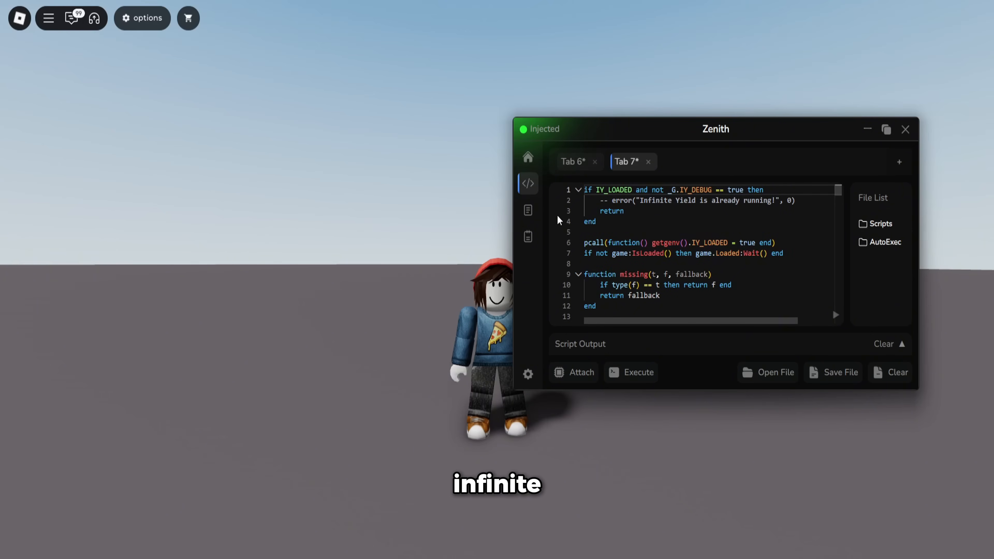
Search the script hub for 'grow a garden' scripts from a saved search
{"action": "left_click", "coordinate": [528, 210]}
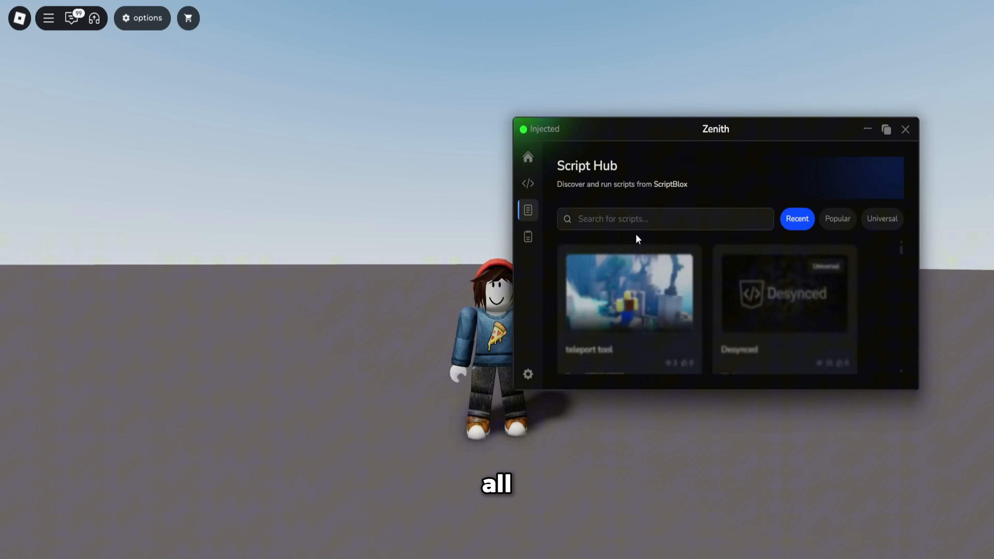
{"action": "left_click", "coordinate": [649, 219]}
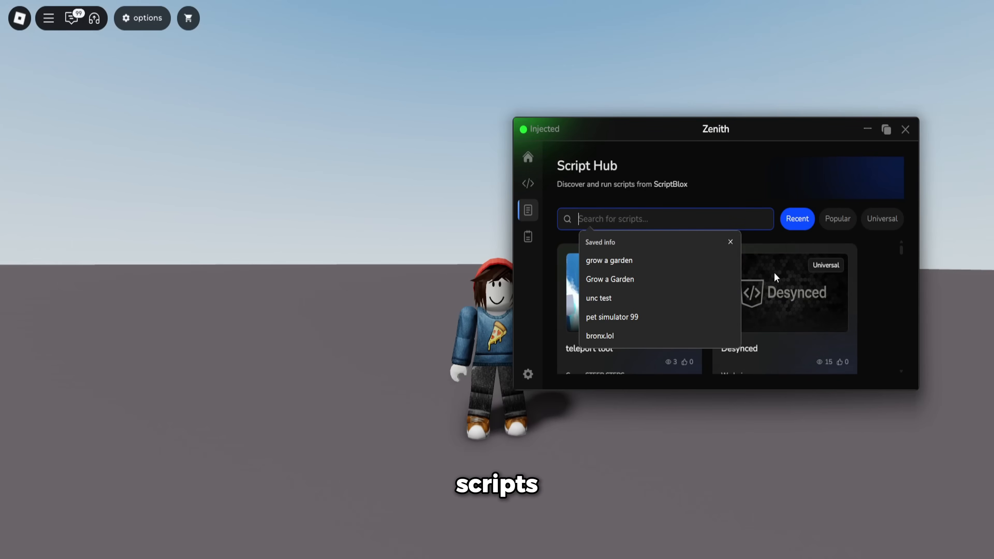
{"action": "left_click", "coordinate": [609, 260]}
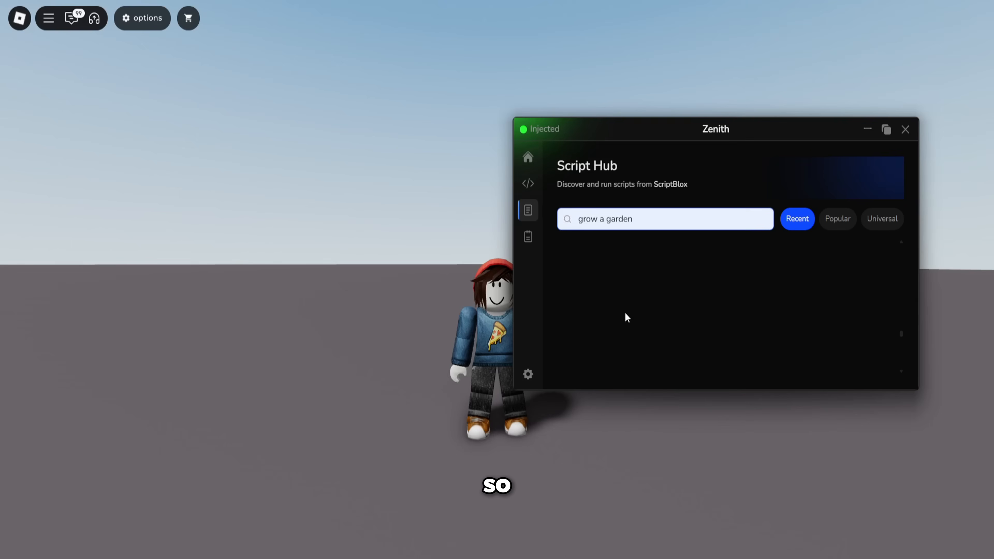
Search the hub for 'da hood' and 'jailbreak' scripts and browse the results
{"action": "type", "text": "da hood"}
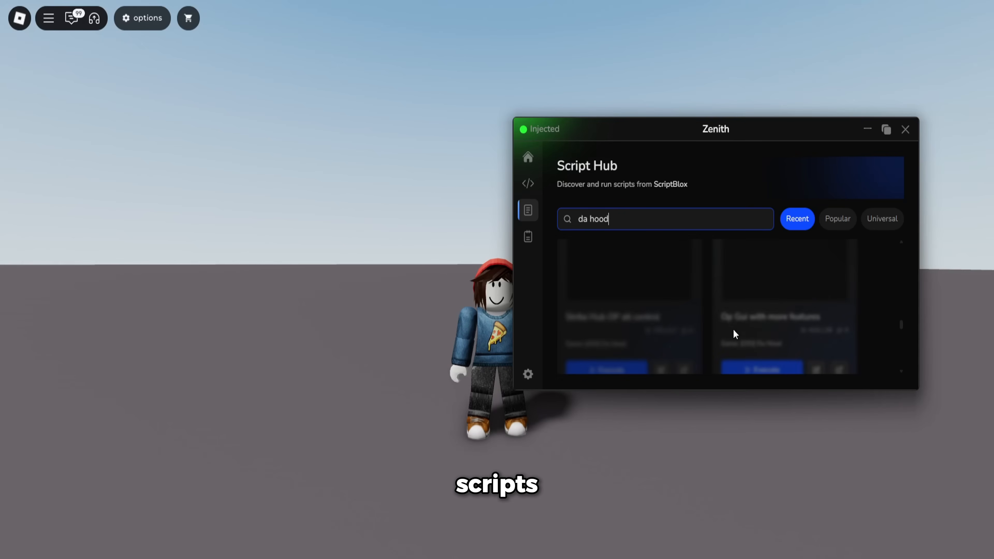
{"action": "type", "text": "jailbreak"}
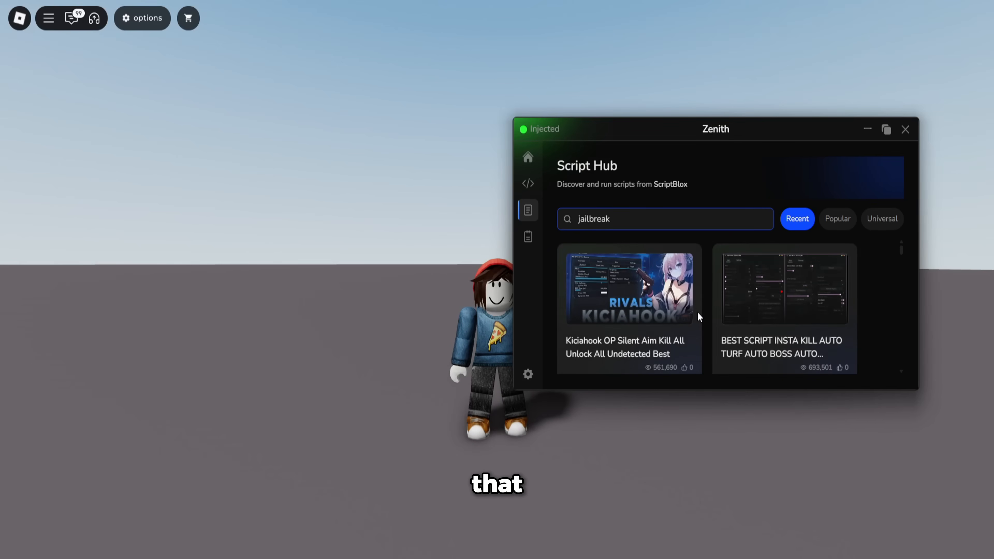
{"action": "scroll", "scroll_direction": "down", "scroll_amount": 3}
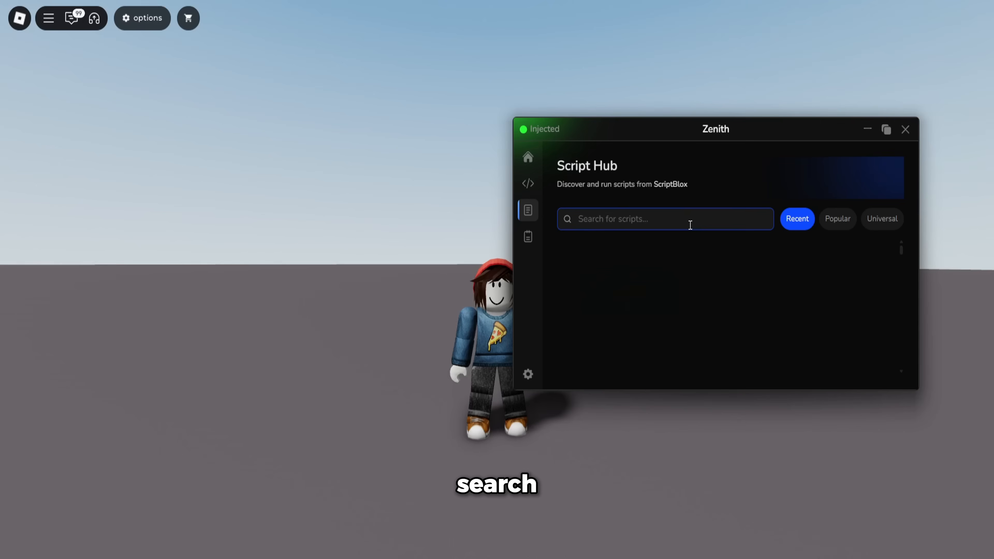
Filter the hub to Popular scripts, browse them, and move to the executor's Settings page
{"action": "left_click", "coordinate": [838, 219]}
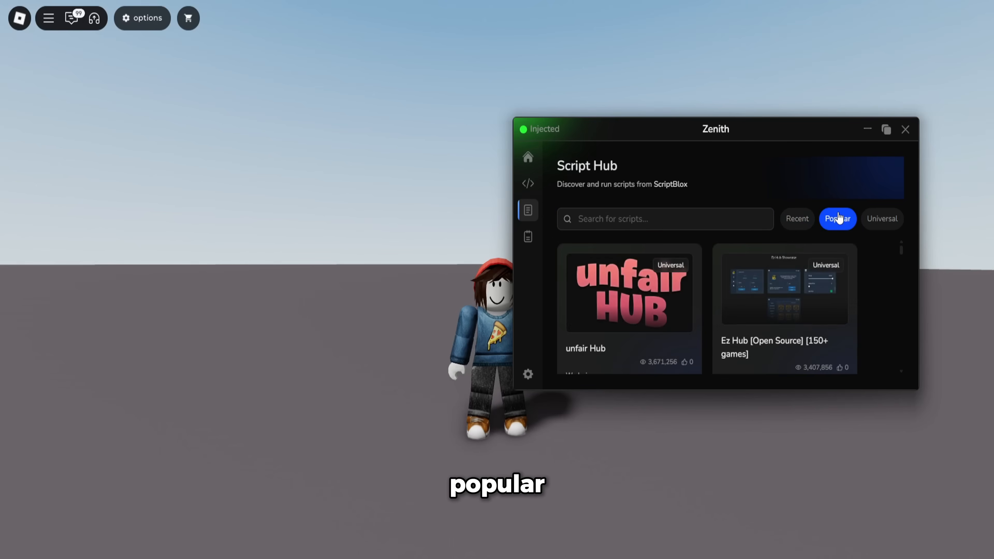
{"action": "scroll", "scroll_direction": "down", "scroll_amount": 3}
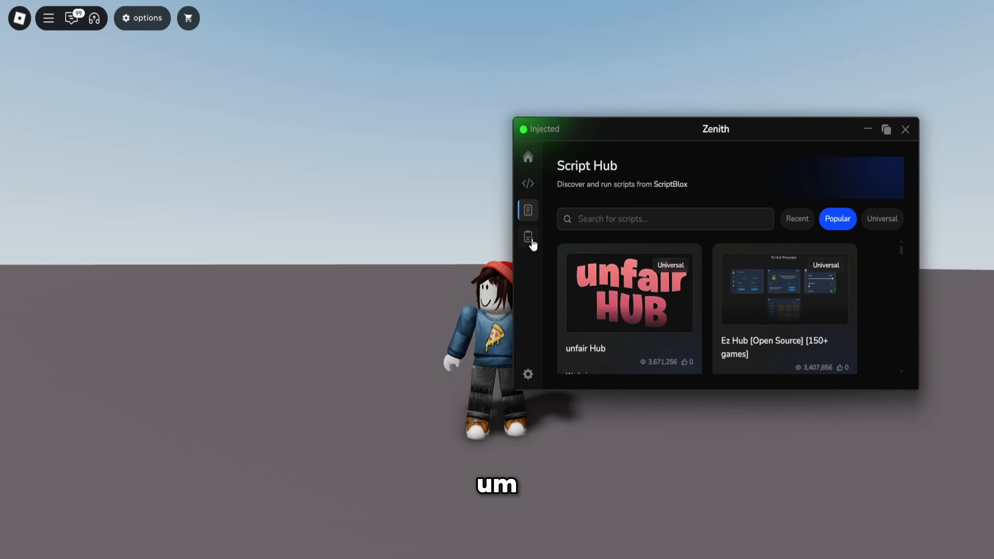
{"action": "left_click", "coordinate": [528, 237]}
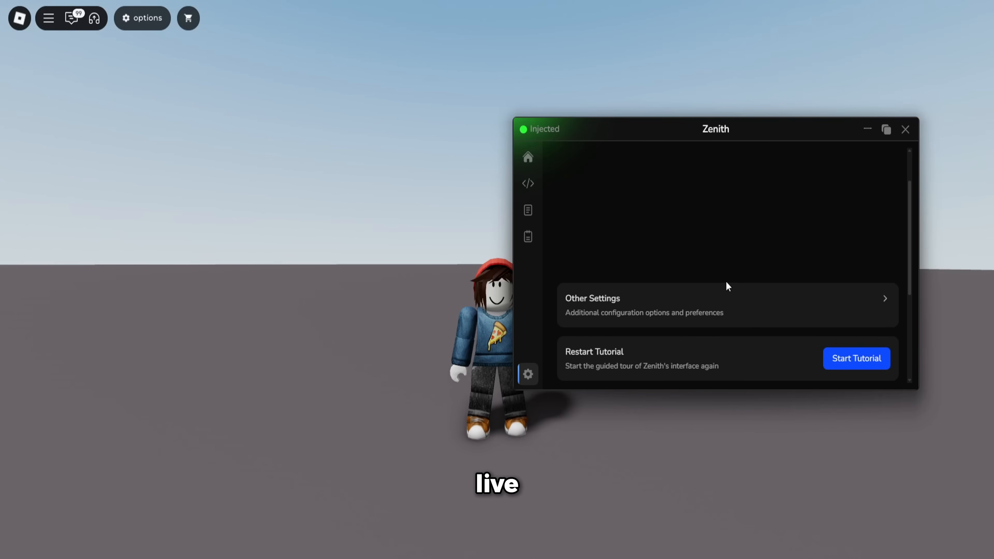
View Interface Settings filtered by 'multi', then return to the Infinite Yield editor tab
{"action": "left_click", "coordinate": [728, 313]}
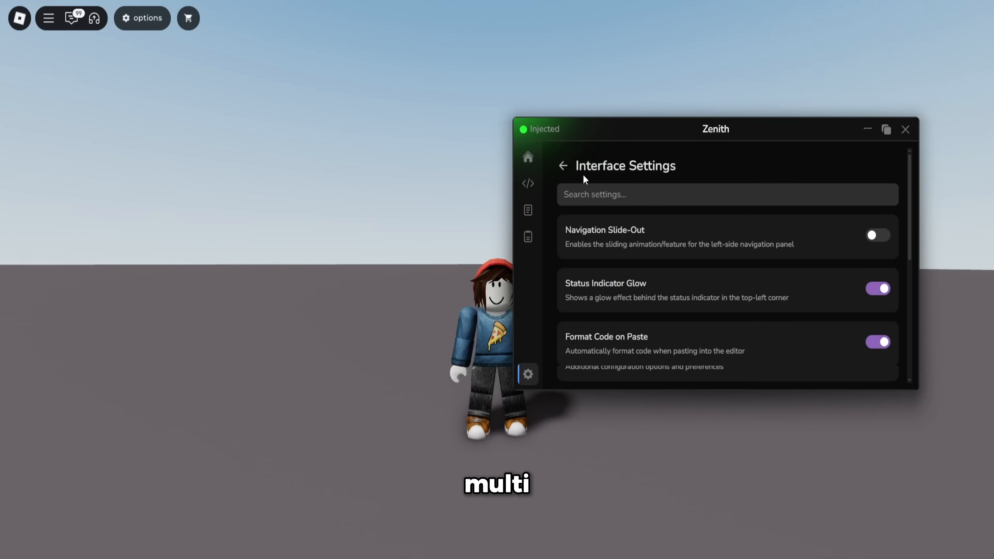
{"action": "type", "text": "multi"}
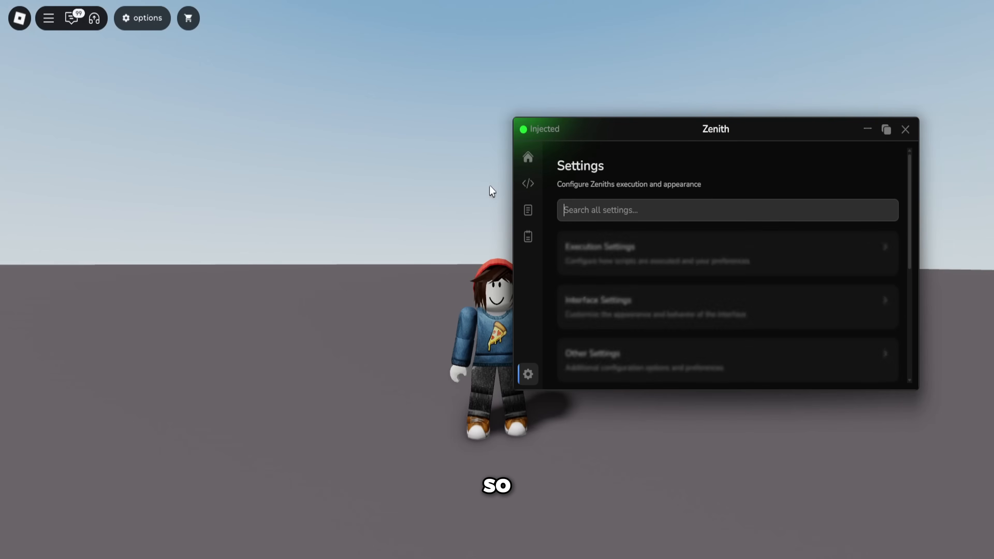
{"action": "left_click", "coordinate": [528, 183]}
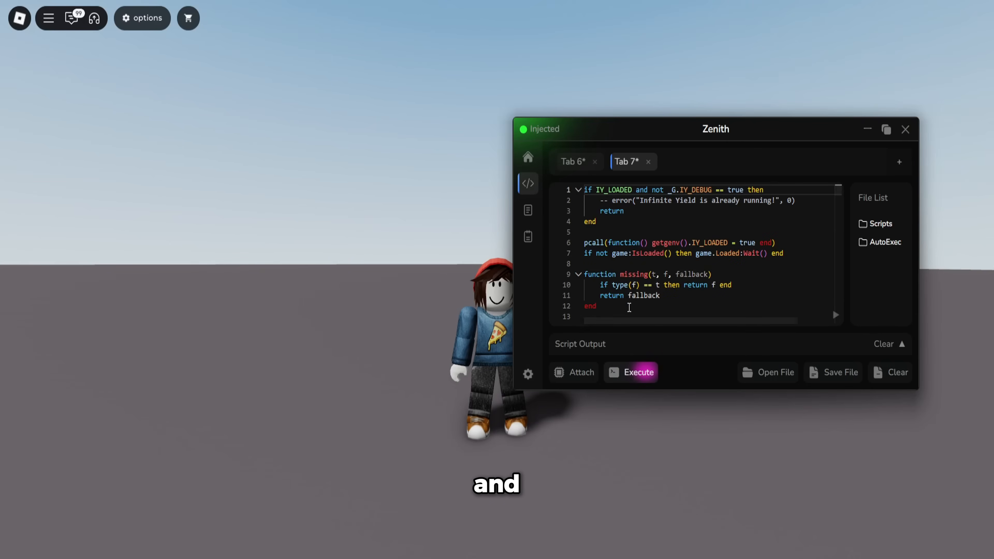
Execute Infinite Yield and launch Dex from its command bar
{"action": "left_click", "coordinate": [630, 373]}
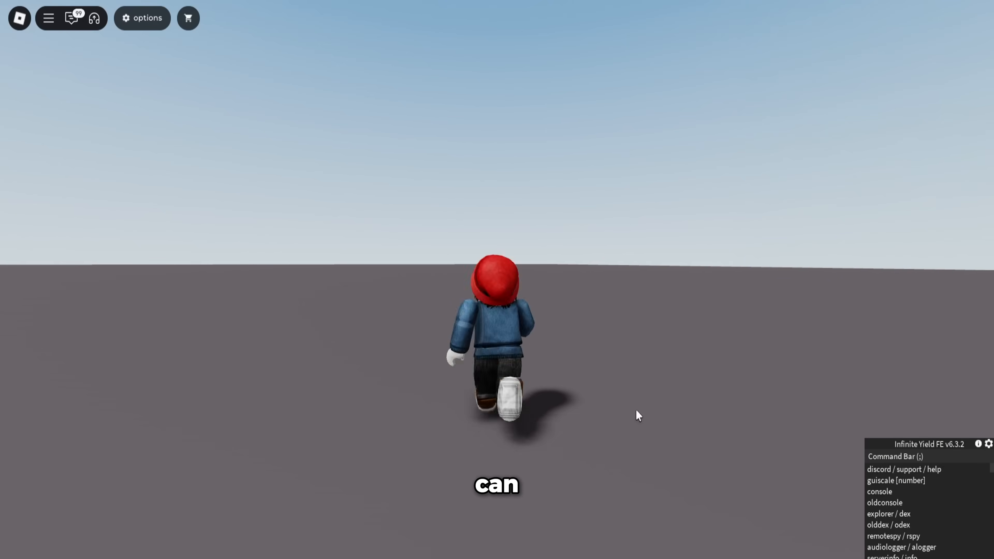
{"action": "type", "text": "un"}
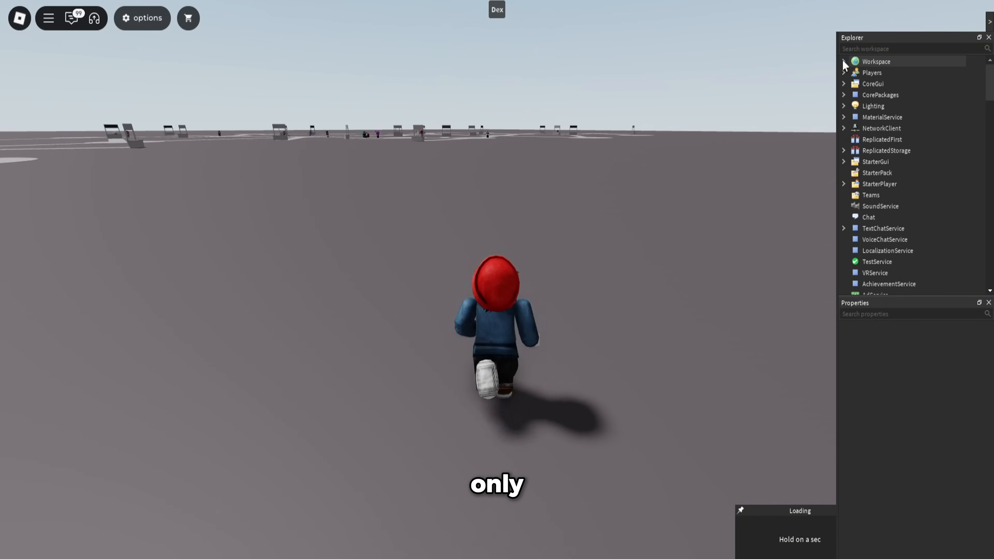
Expand Lighting and ReplicatedStorage in Dex, save the Icon module's source, and start SimpleSpy
{"action": "left_click", "coordinate": [844, 95]}
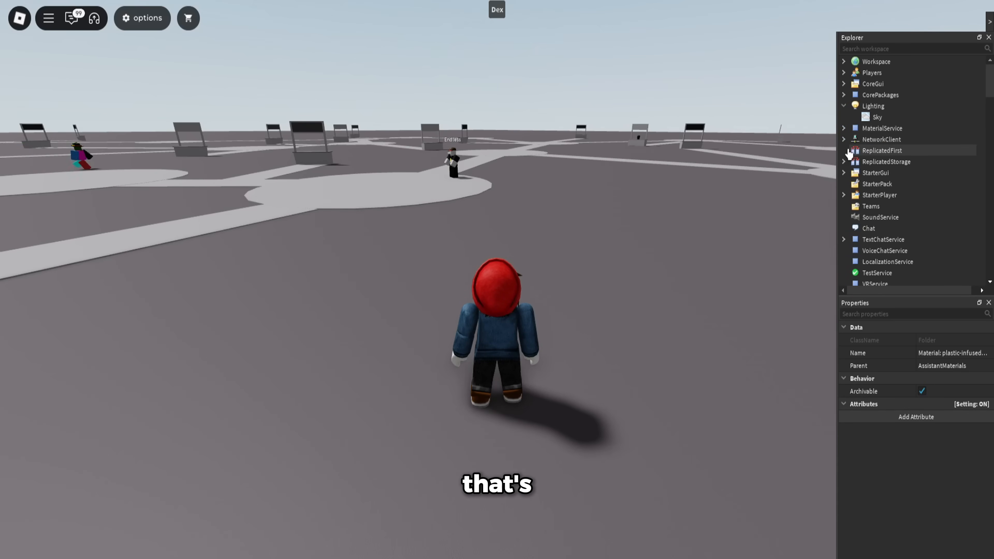
{"action": "left_click", "coordinate": [865, 184]}
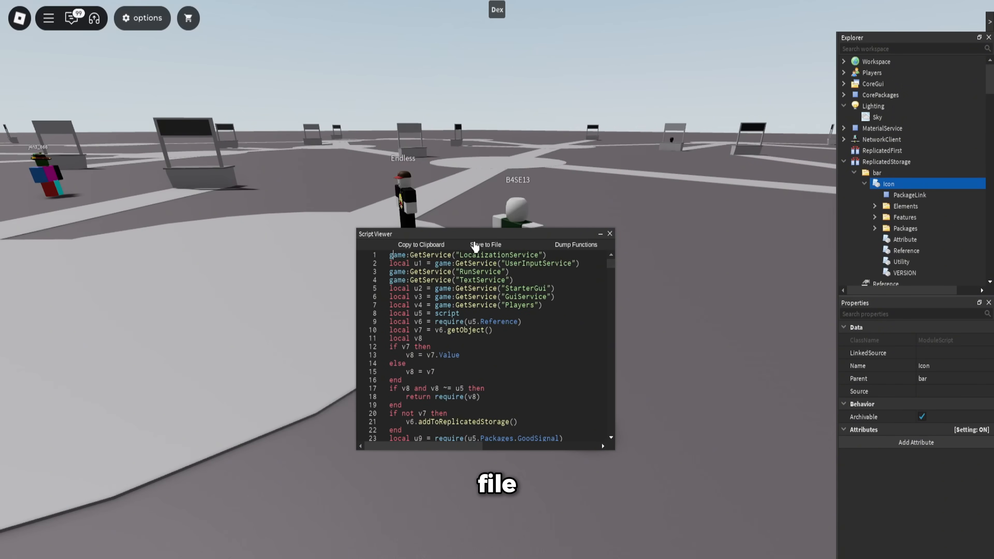
{"action": "left_click", "coordinate": [610, 233]}
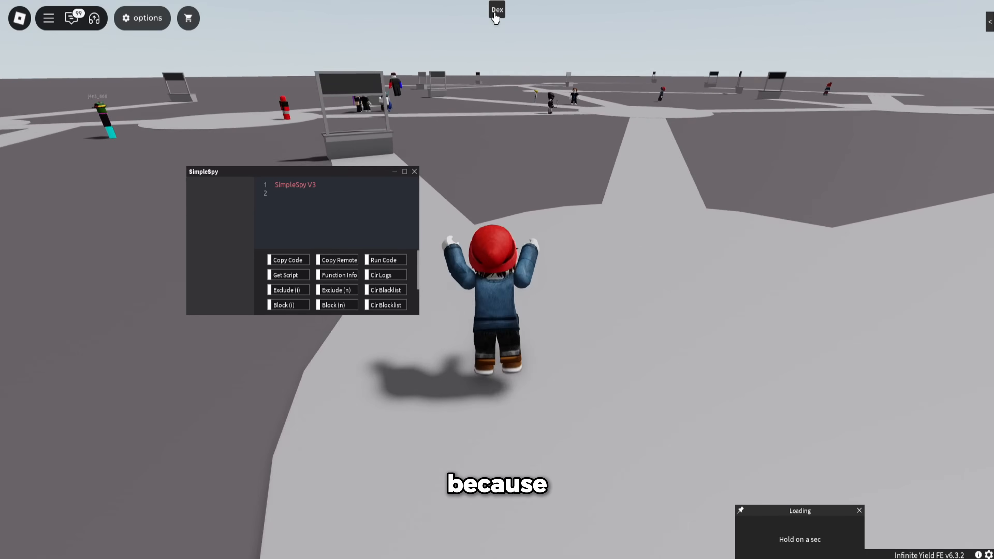
{"action": "left_click", "coordinate": [154, 18]}
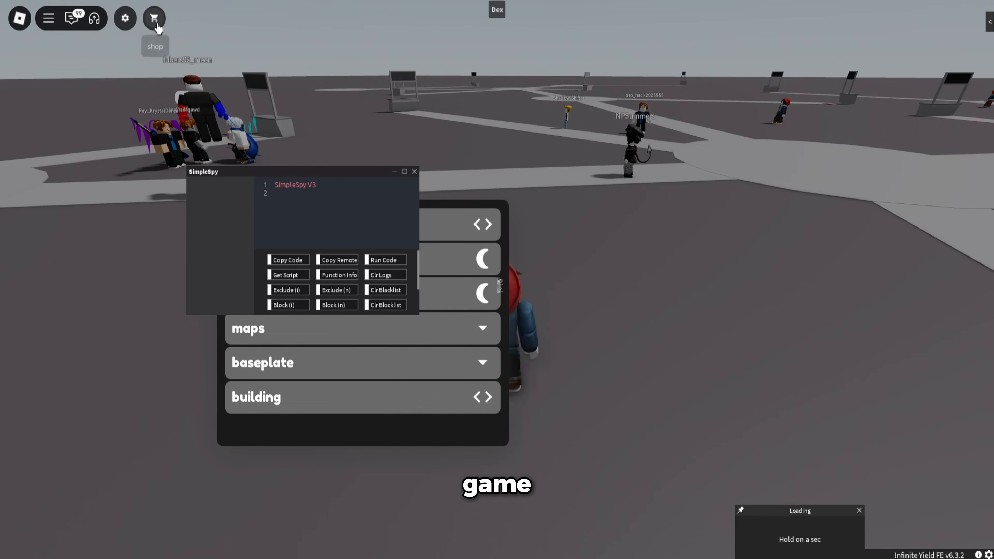